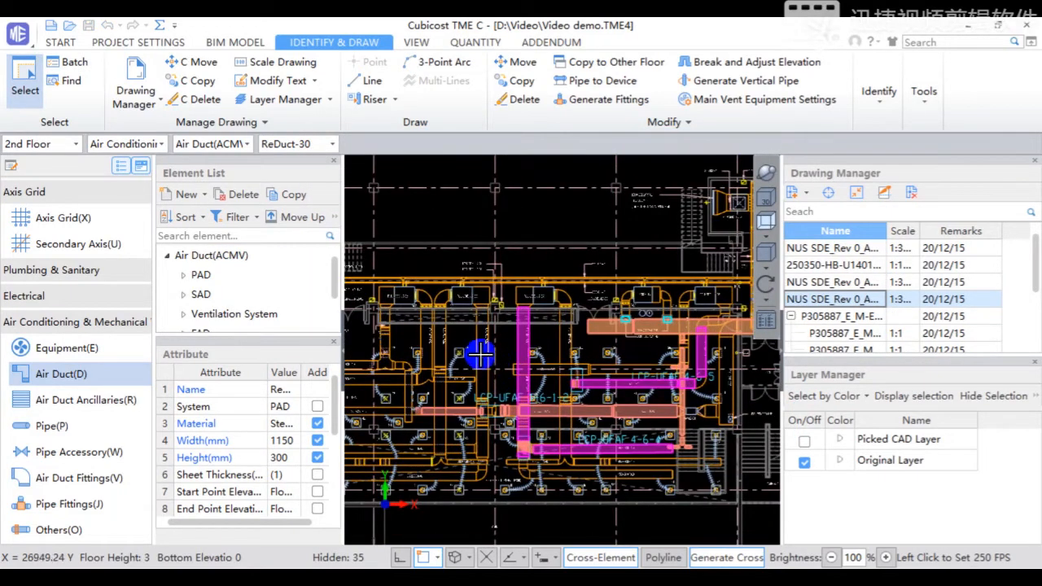
pyautogui.moveTo(481, 337)
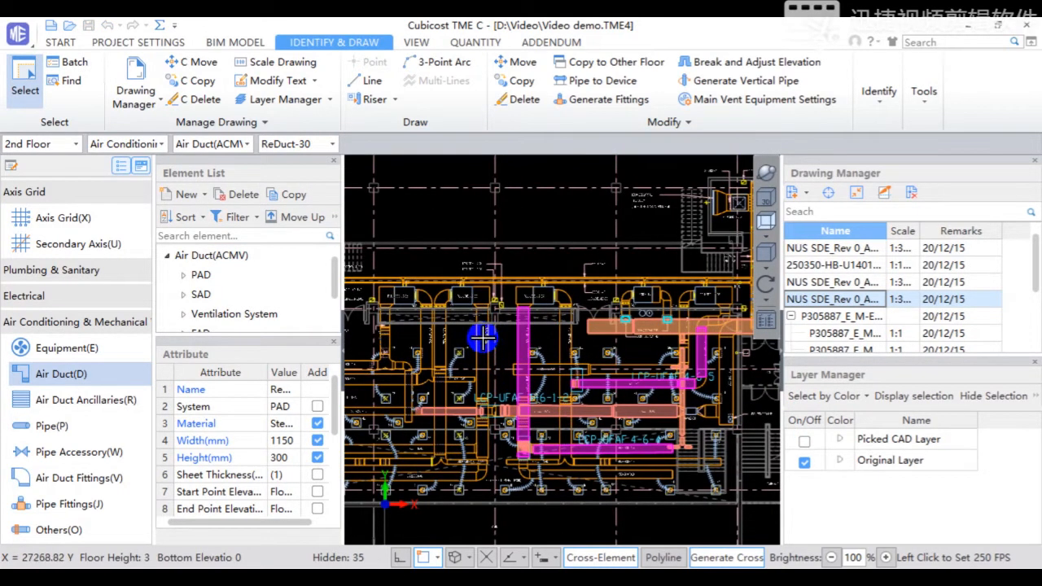
pyautogui.moveTo(459, 345)
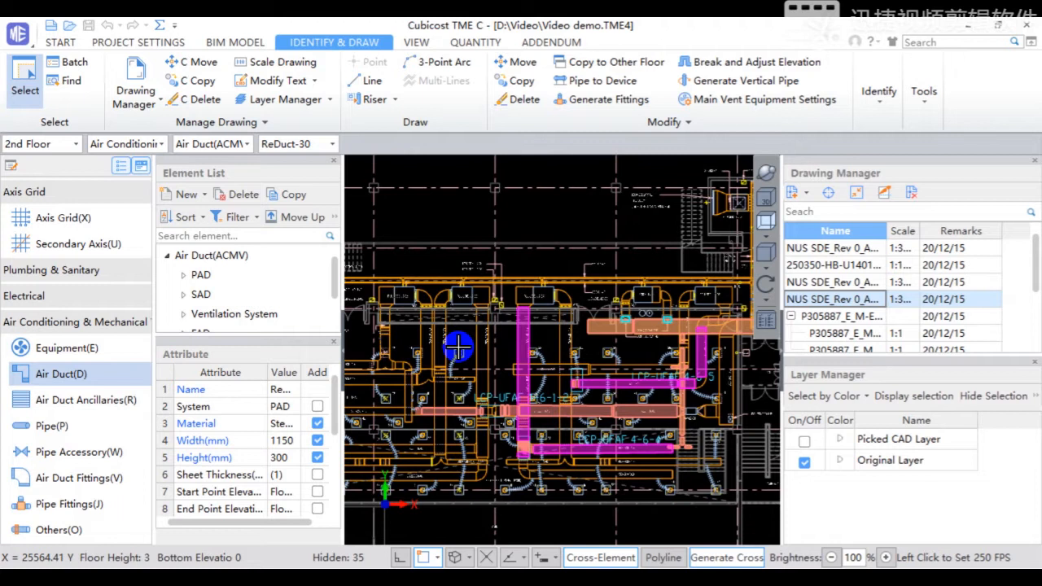
pyautogui.moveTo(468, 345)
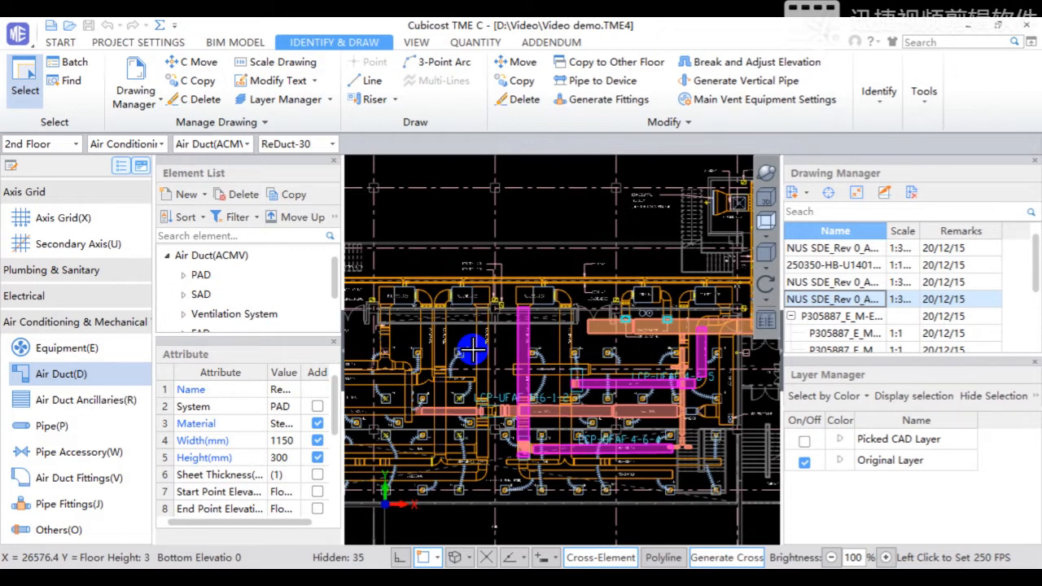
pyautogui.moveTo(472, 318)
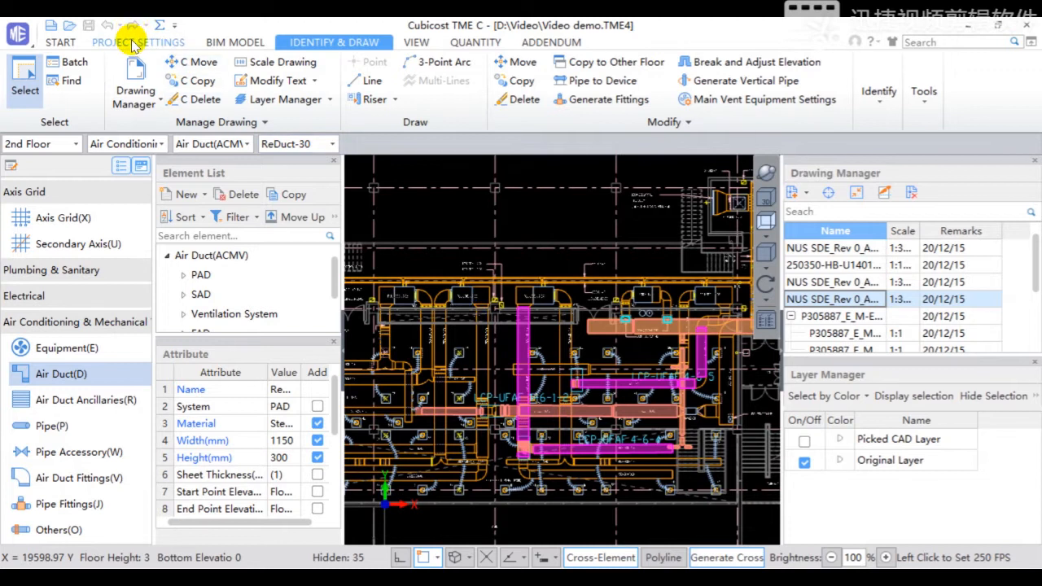
# Show the Air Duct Material Thickness table via Project Settings > Other Settings and inspect rectangular rows
pyautogui.click(139, 43)
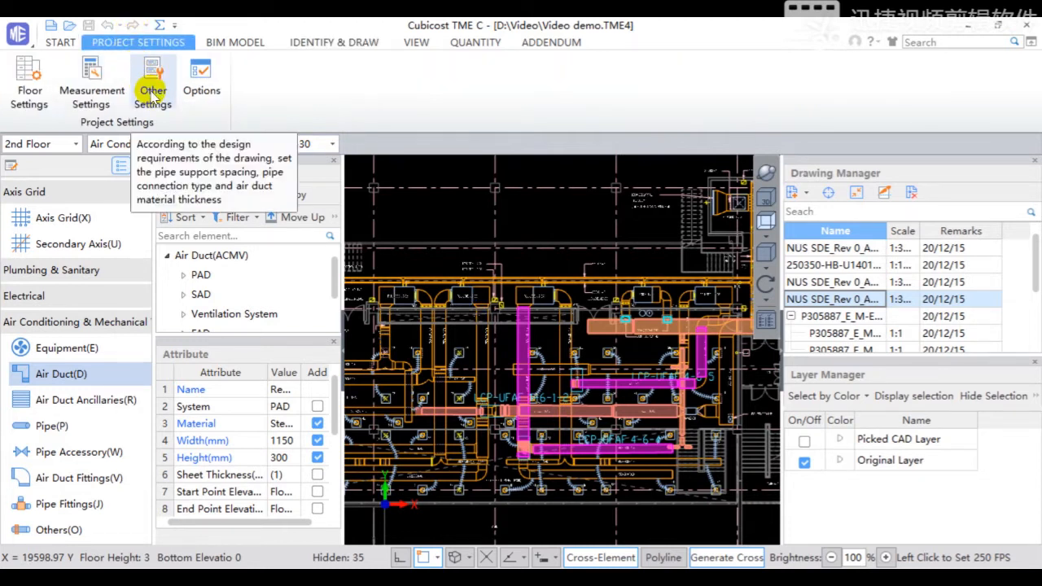
pyautogui.click(153, 82)
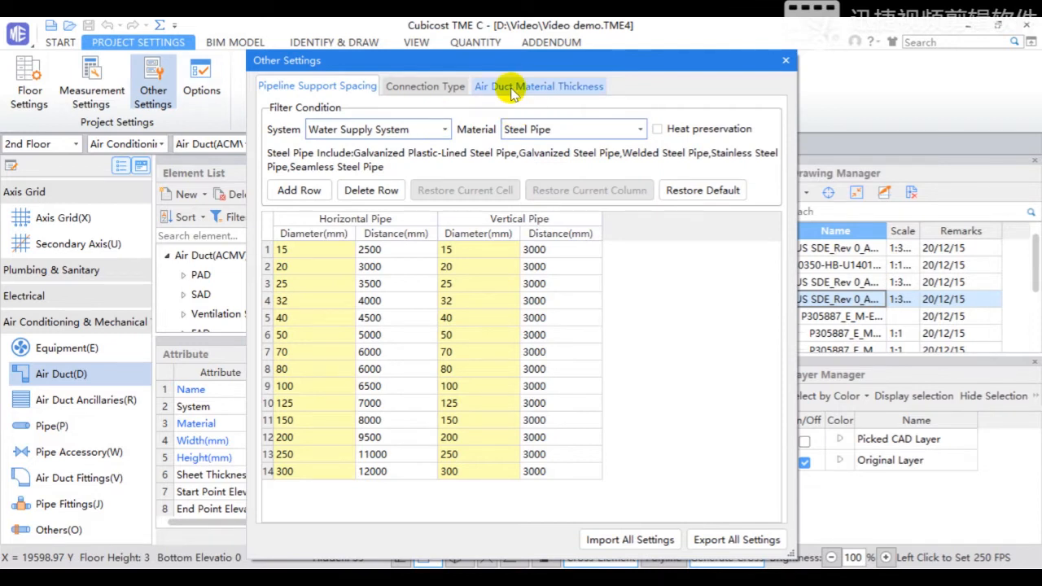
pyautogui.click(539, 84)
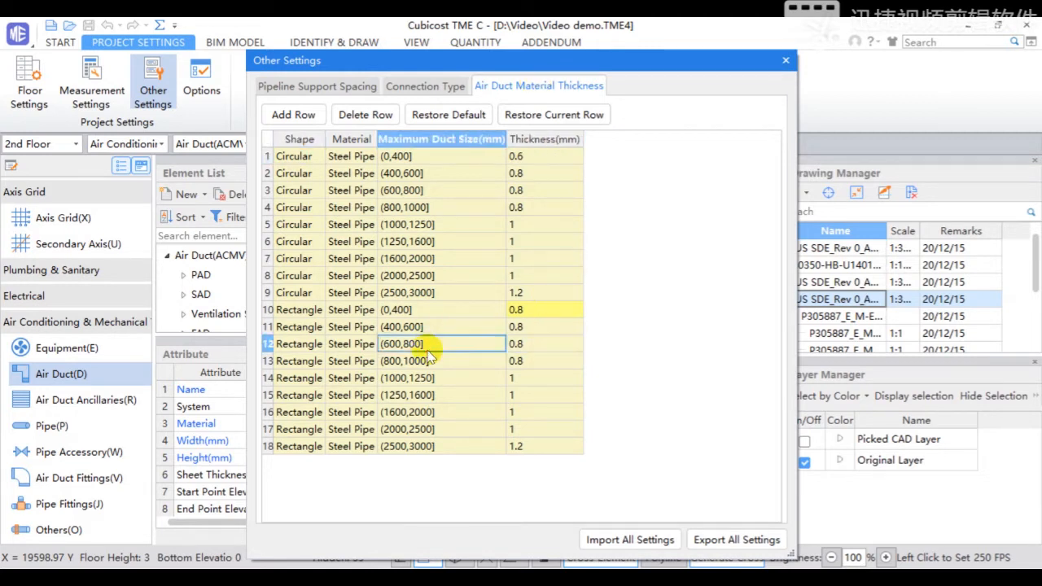
pyautogui.click(538, 378)
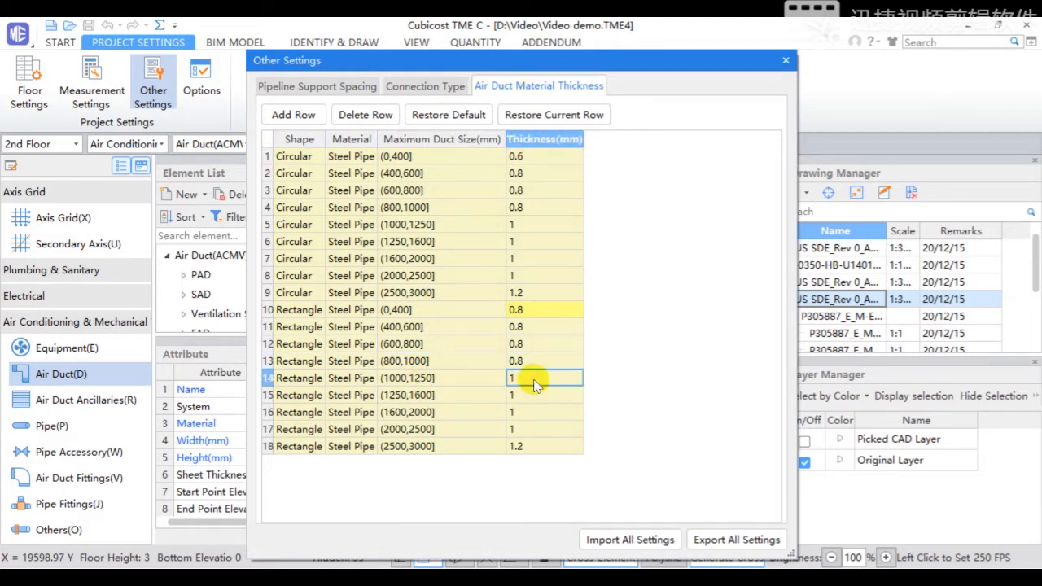
pyautogui.click(543, 396)
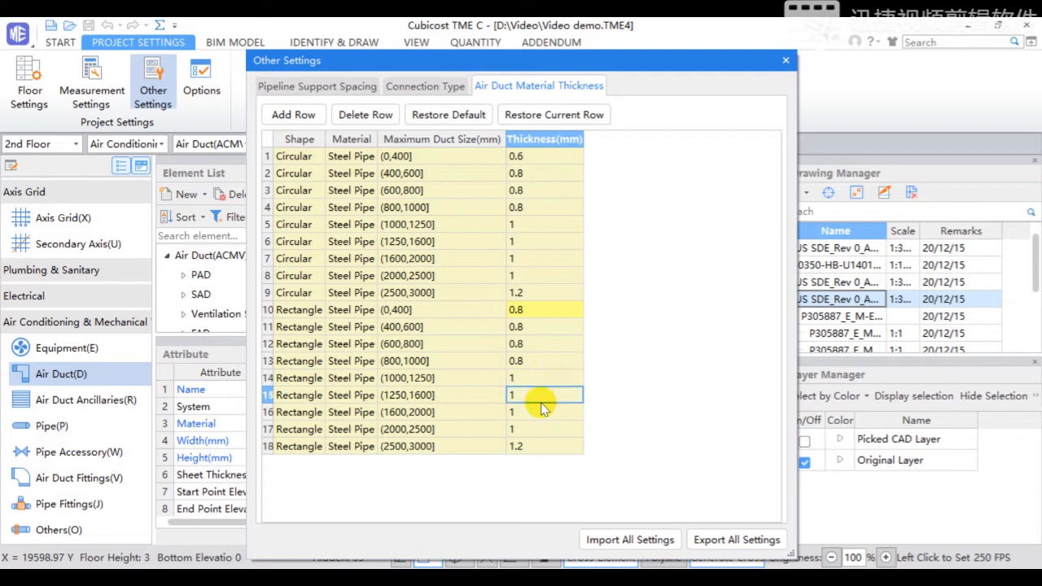
pyautogui.moveTo(319, 114)
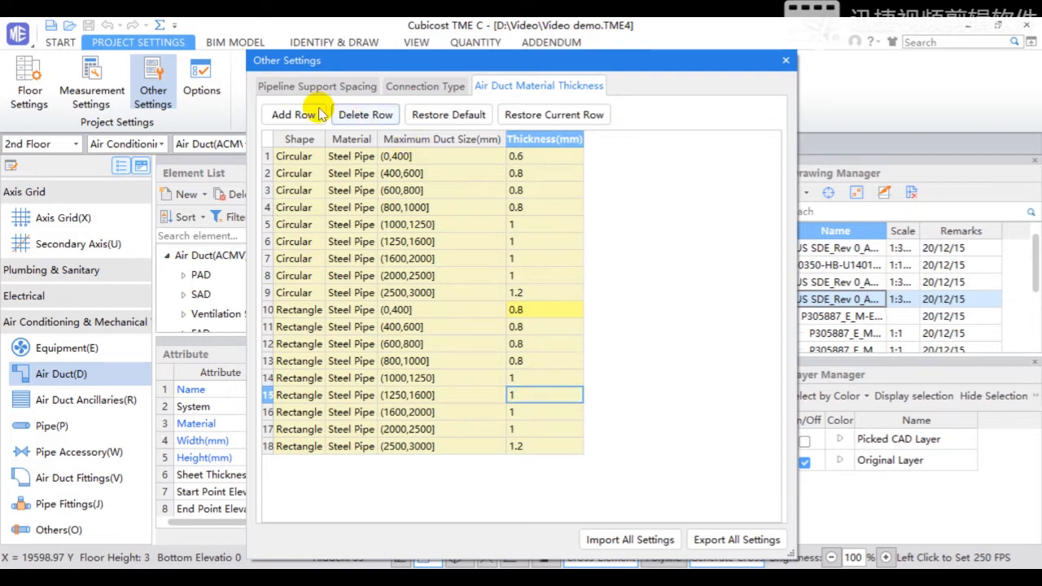
pyautogui.click(293, 114)
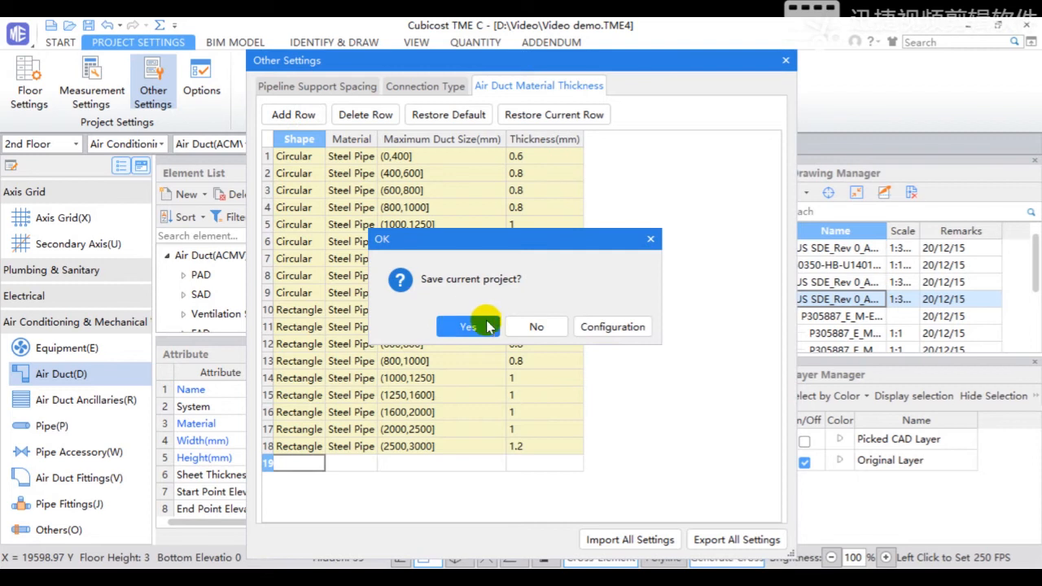
pyautogui.click(467, 326)
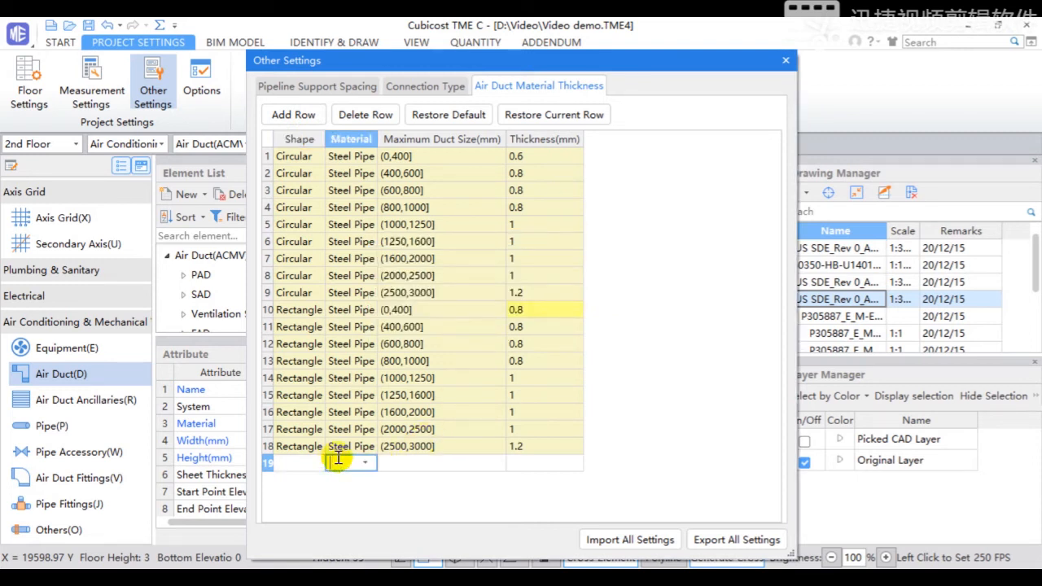
pyautogui.click(342, 462)
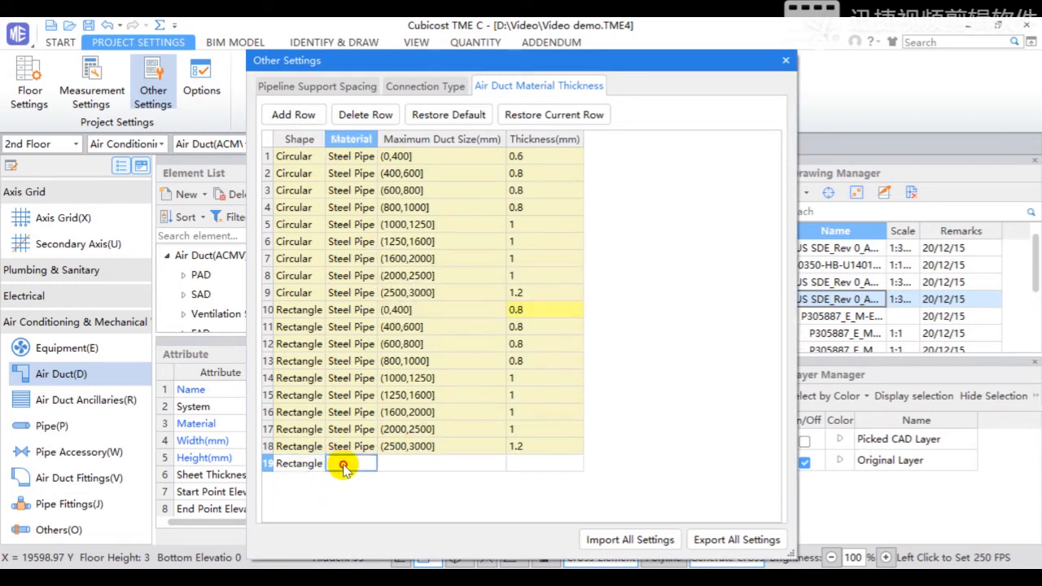
pyautogui.click(345, 462)
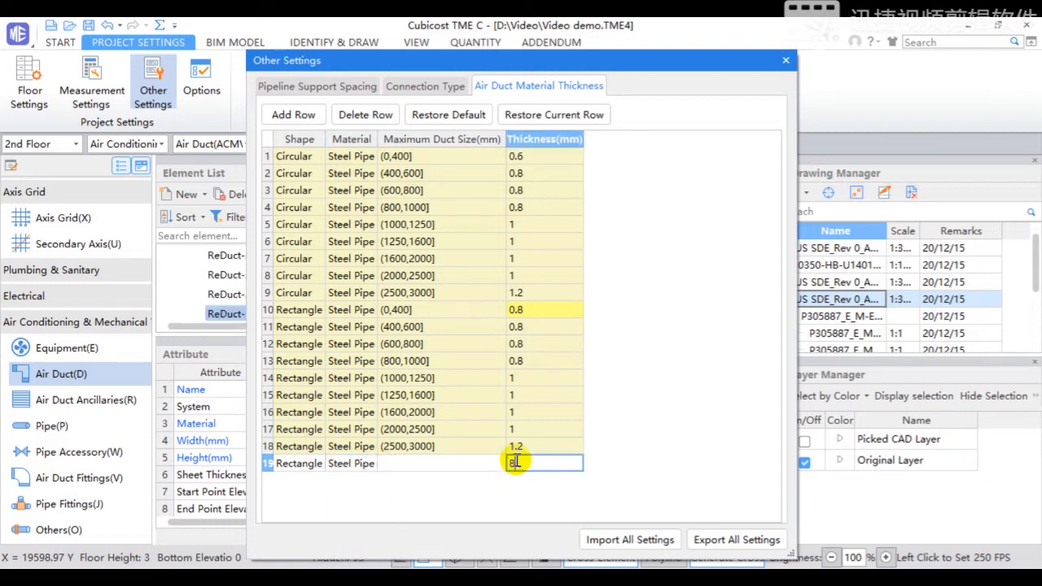
pyautogui.write('0.8')
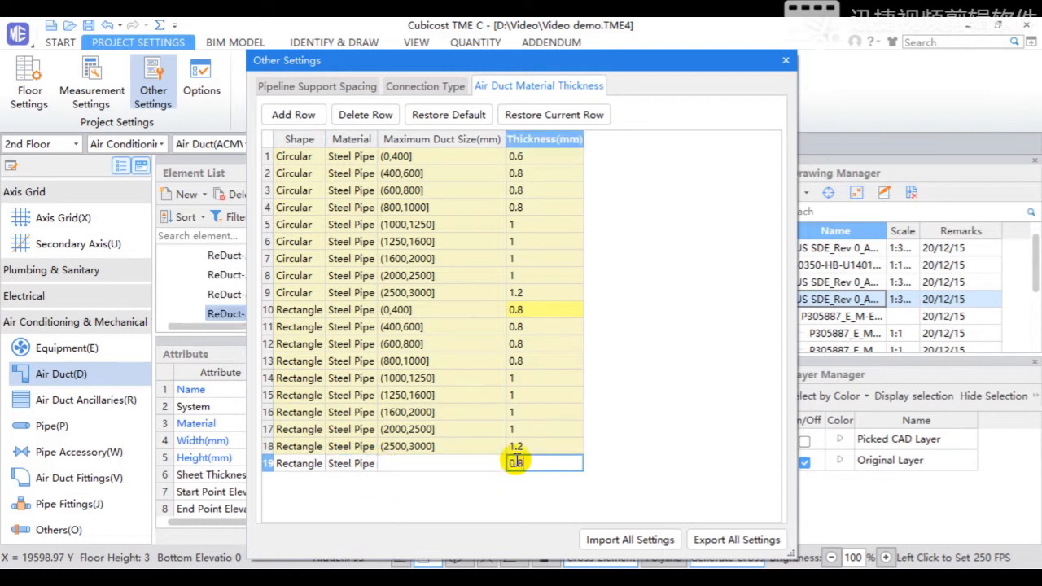
pyautogui.click(365, 114)
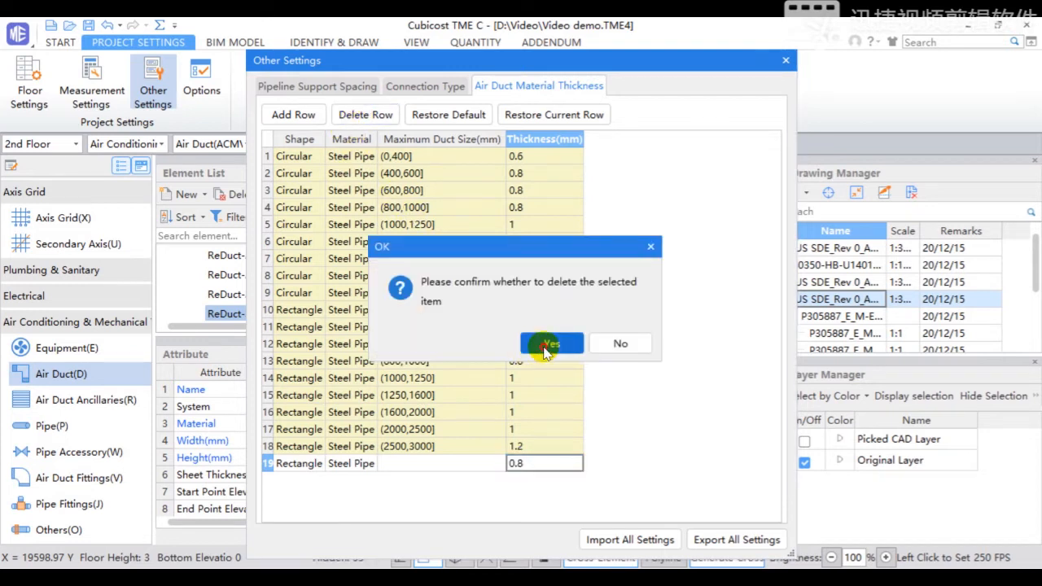
pyautogui.click(550, 342)
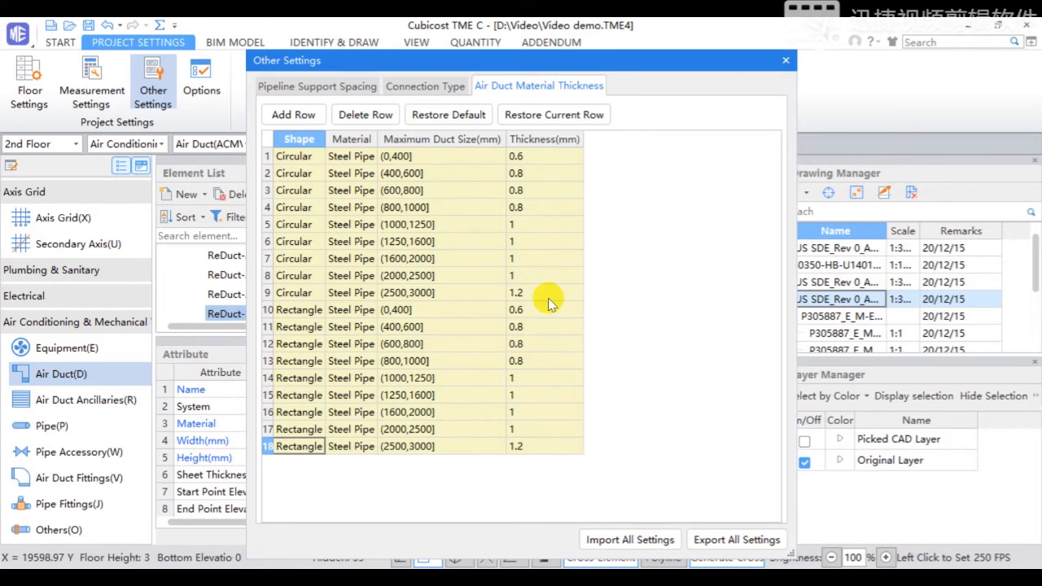
# Close Other Settings to check duct ReDuct-39's 0.6 sheet thickness, then reopen it
pyautogui.click(785, 59)
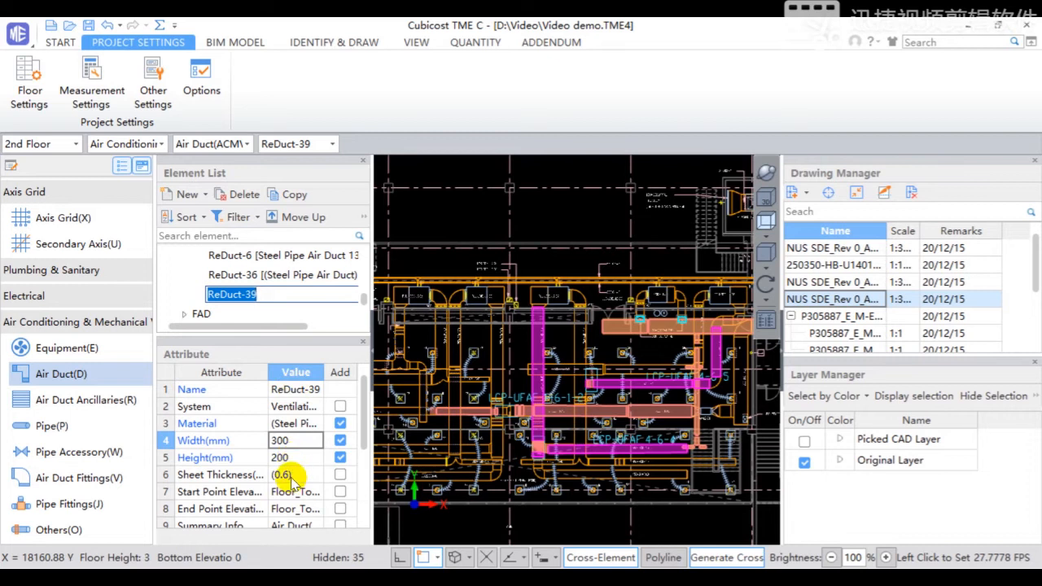
pyautogui.click(153, 81)
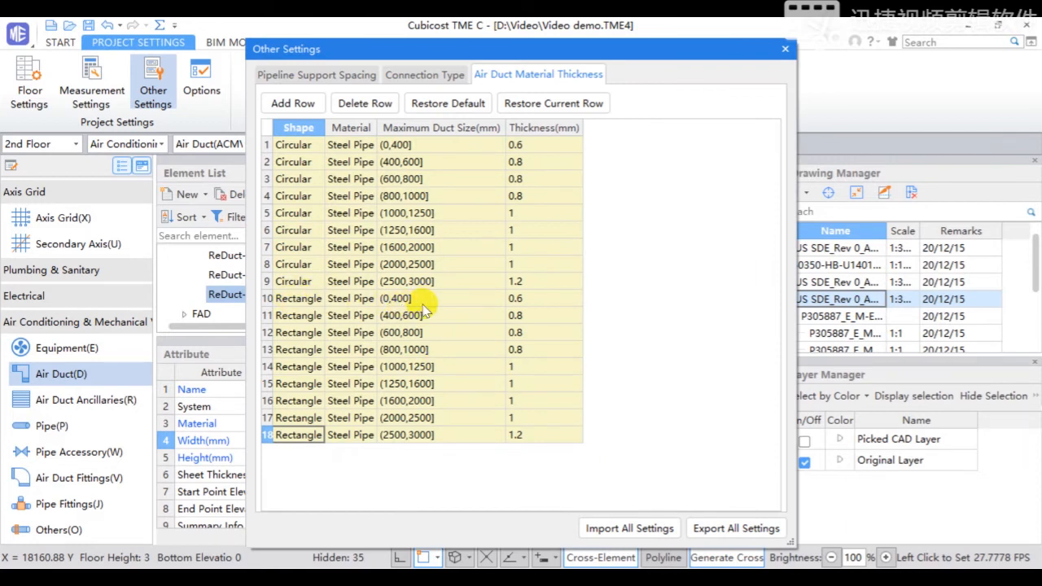
# Set rectangular duct thickness up to 400 to 0.8 and return to the drawing
pyautogui.click(544, 298)
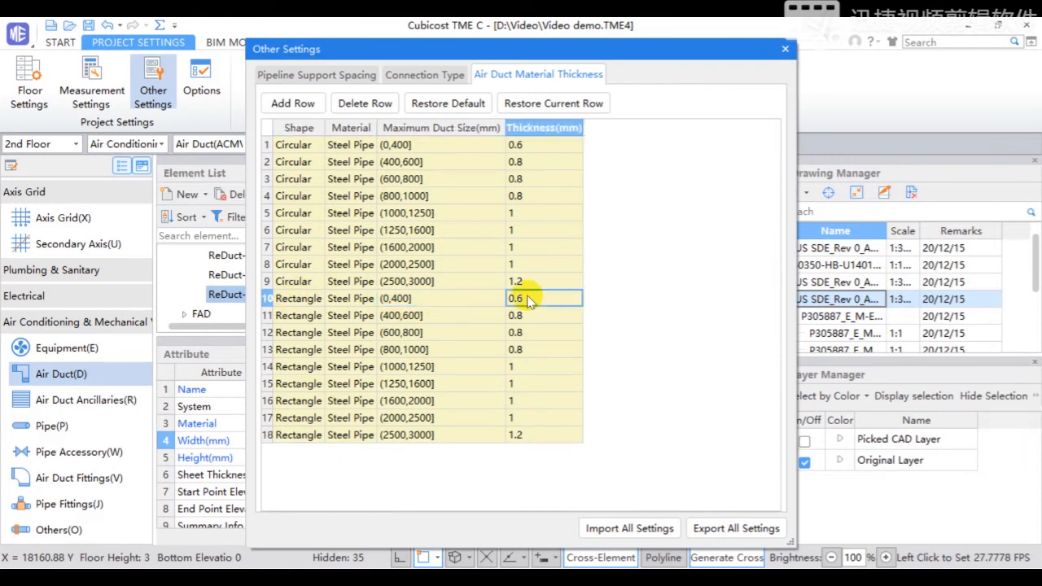
pyautogui.moveTo(554, 318)
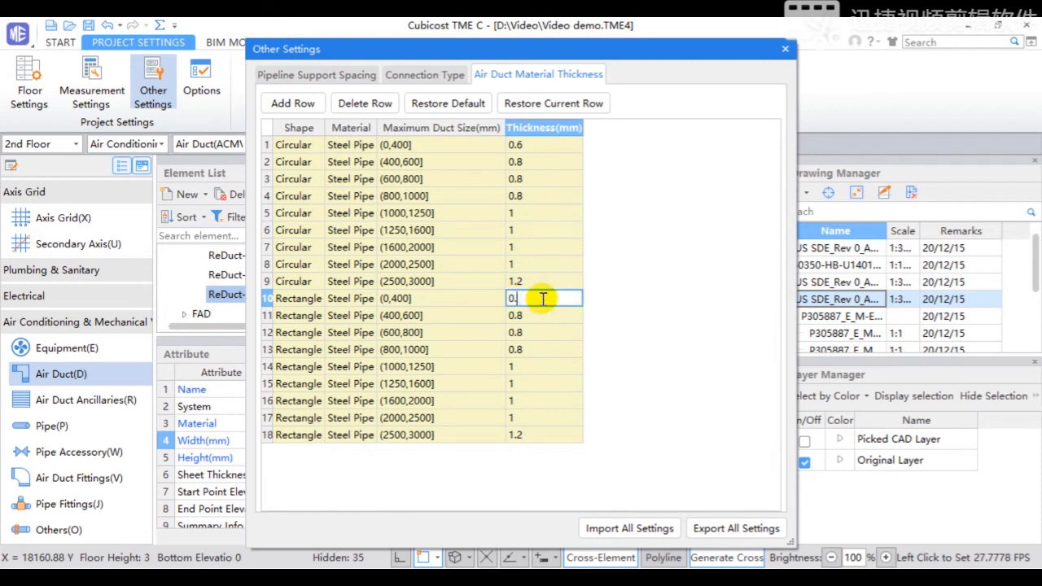
pyautogui.write('0.8')
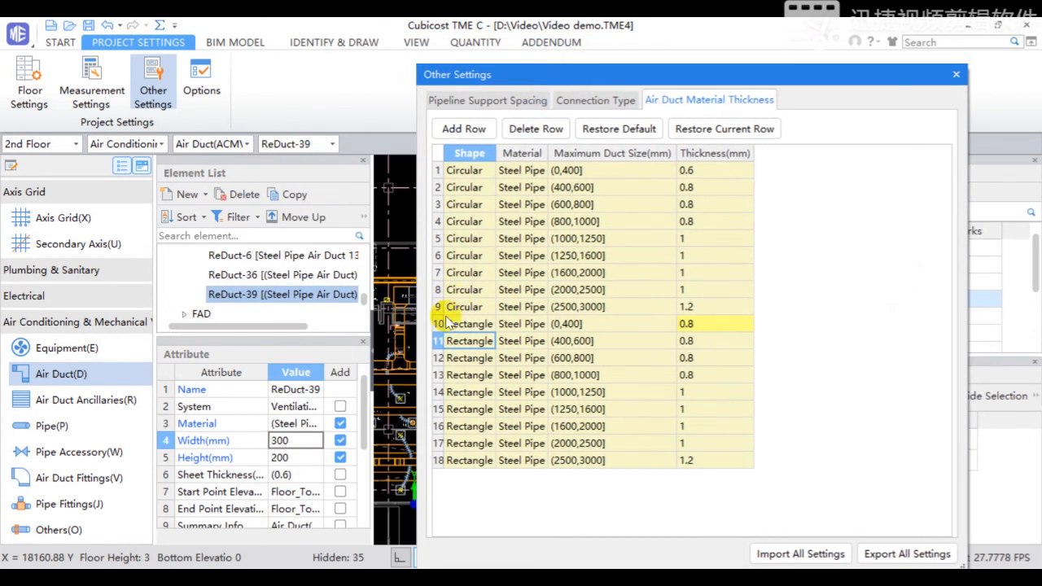
pyautogui.click(956, 75)
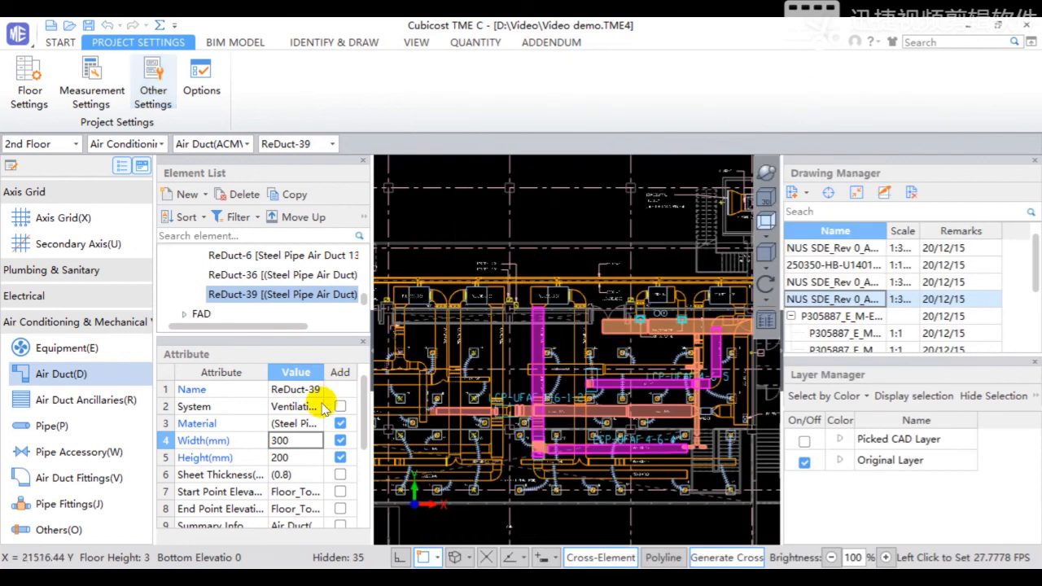